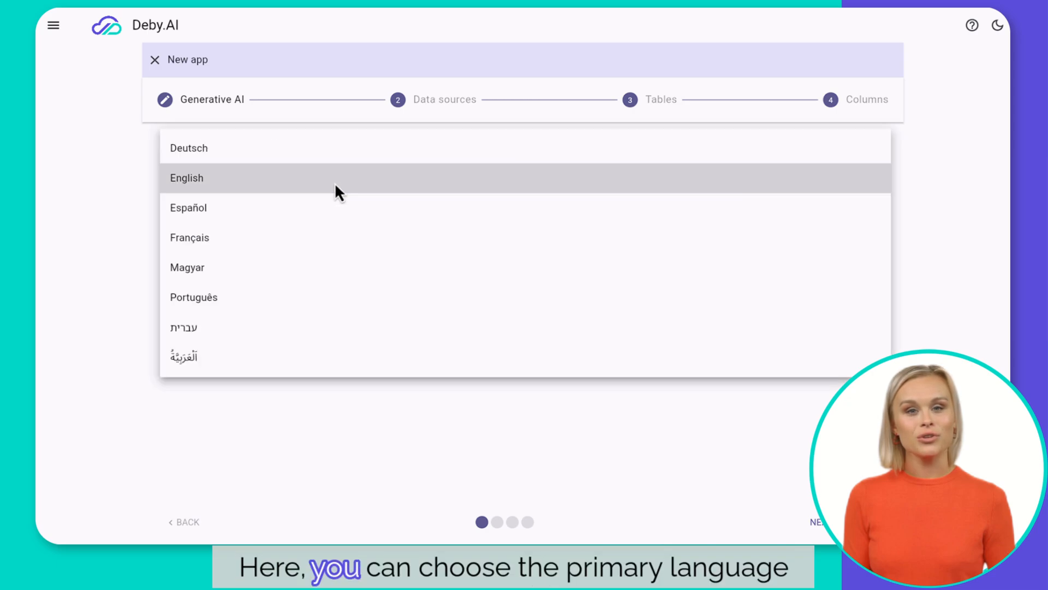
Set the new app's language to English with fresh data and continue to the copilot chat.
click(185, 178)
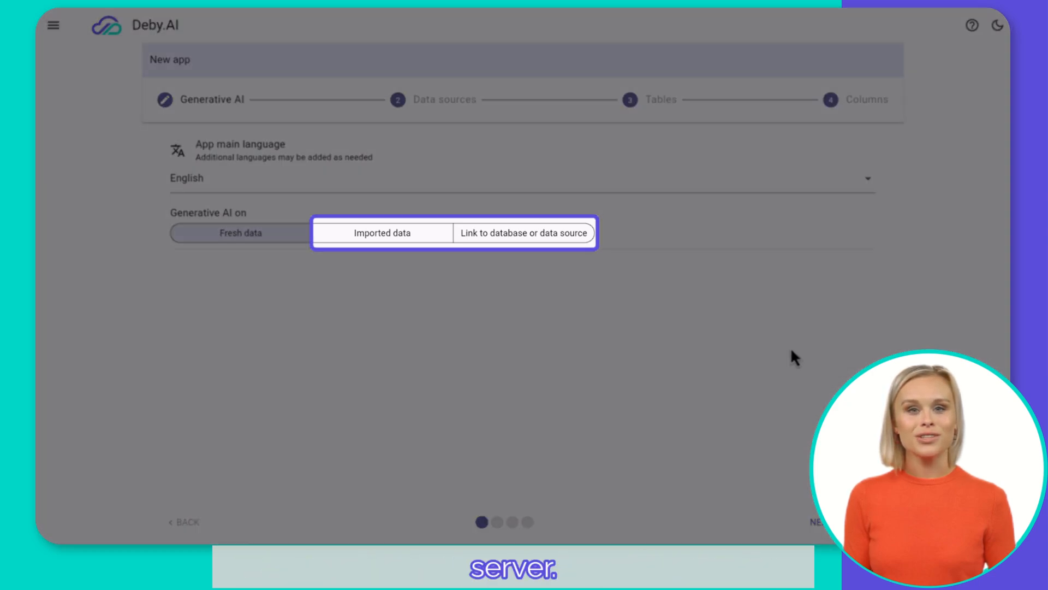
click(240, 233)
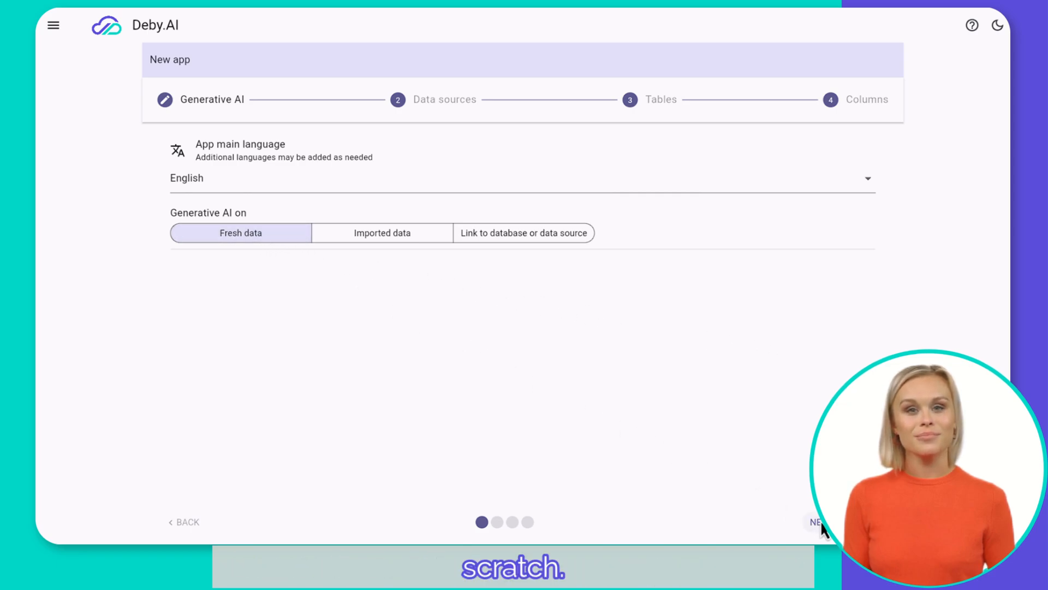
click(816, 521)
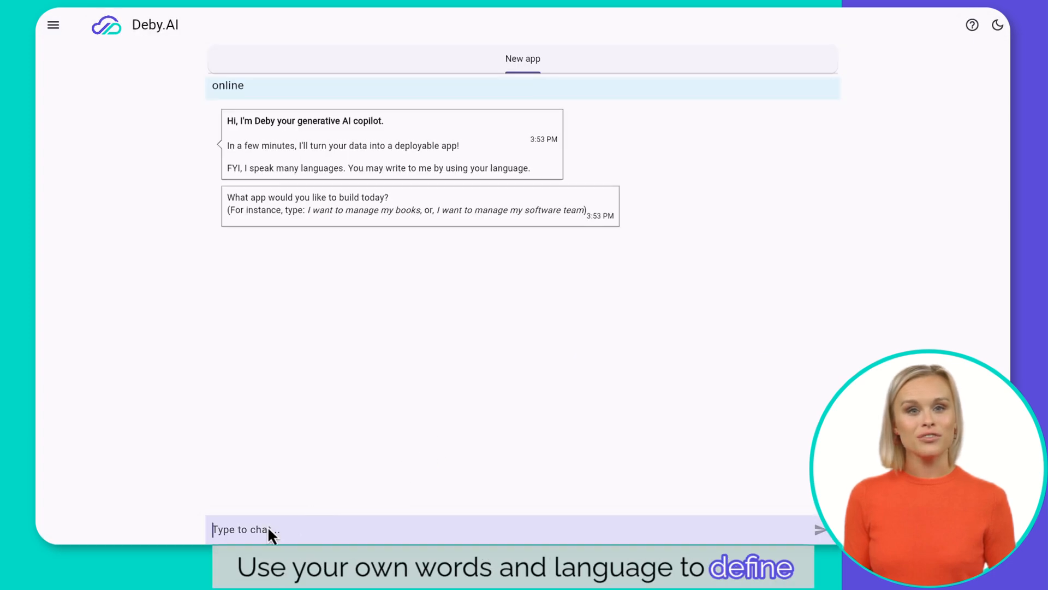
Ask the copilot 'I want to manage my books' and open the generated app.
text(I want to manage my books)
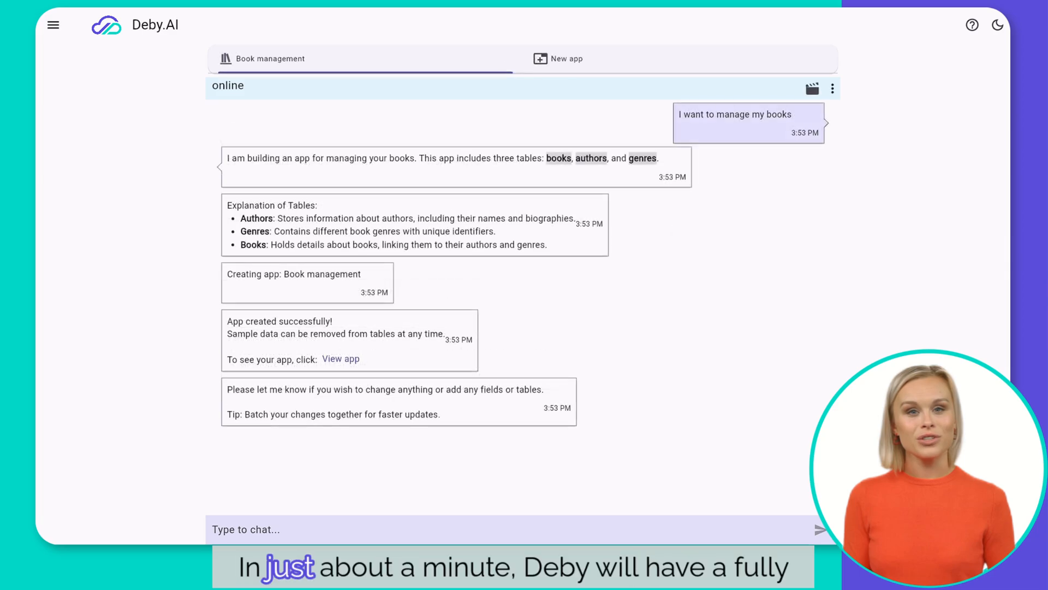
mouse_move(545, 427)
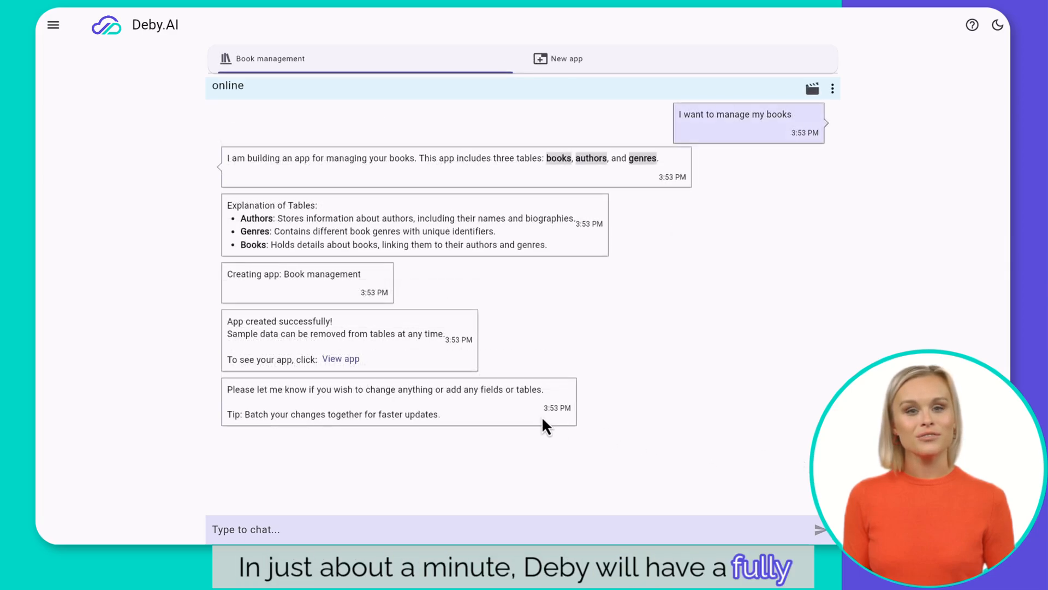
click(340, 359)
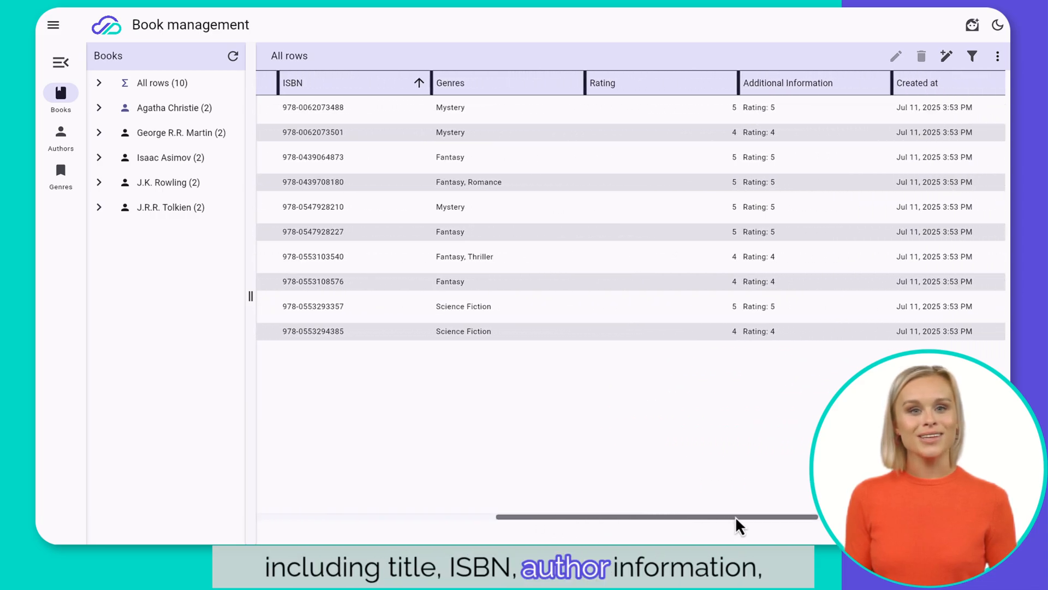
Scroll across the Books grid and close A Clash of Kings' edit form.
scroll(right, 3)
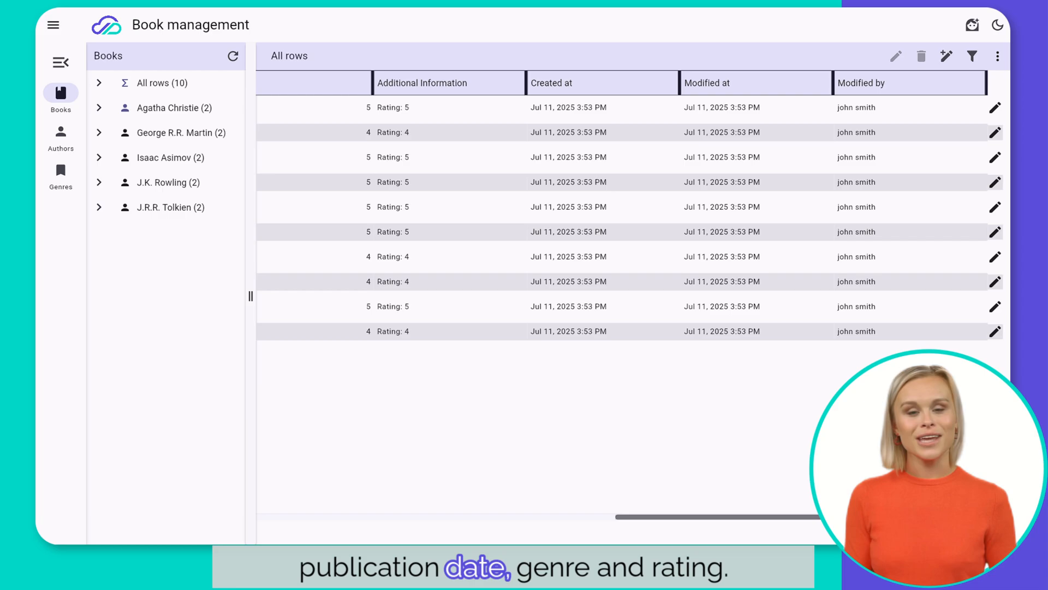
scroll(left, 3)
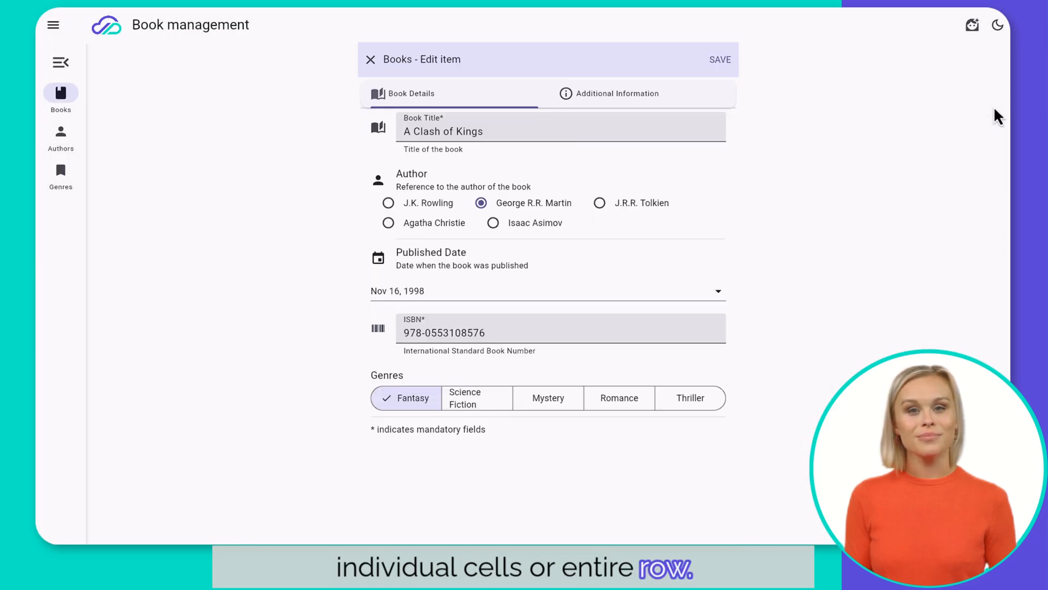
click(369, 60)
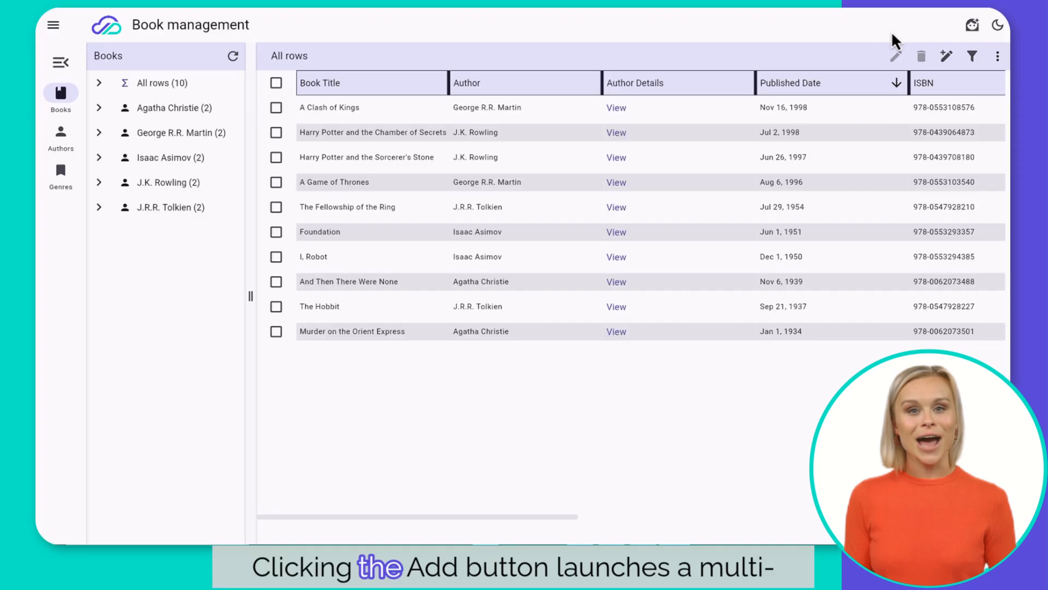
Add and save Harry Potter and the Prisoner of Azkaban as a new Fantasy book.
click(947, 56)
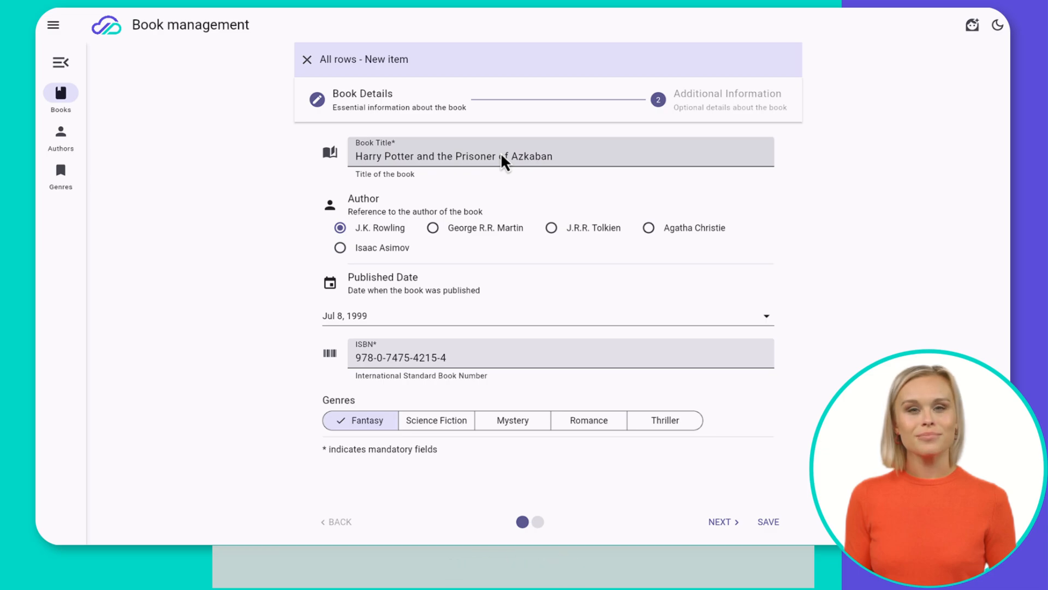
click(720, 522)
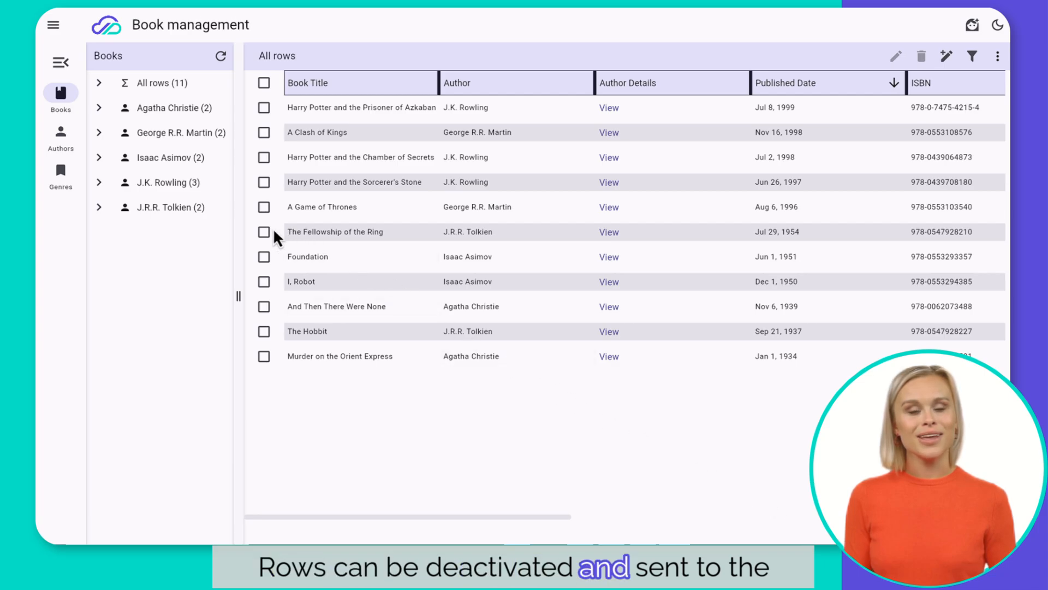
Mark The Fellowship of the Ring and disable and archive it.
click(921, 57)
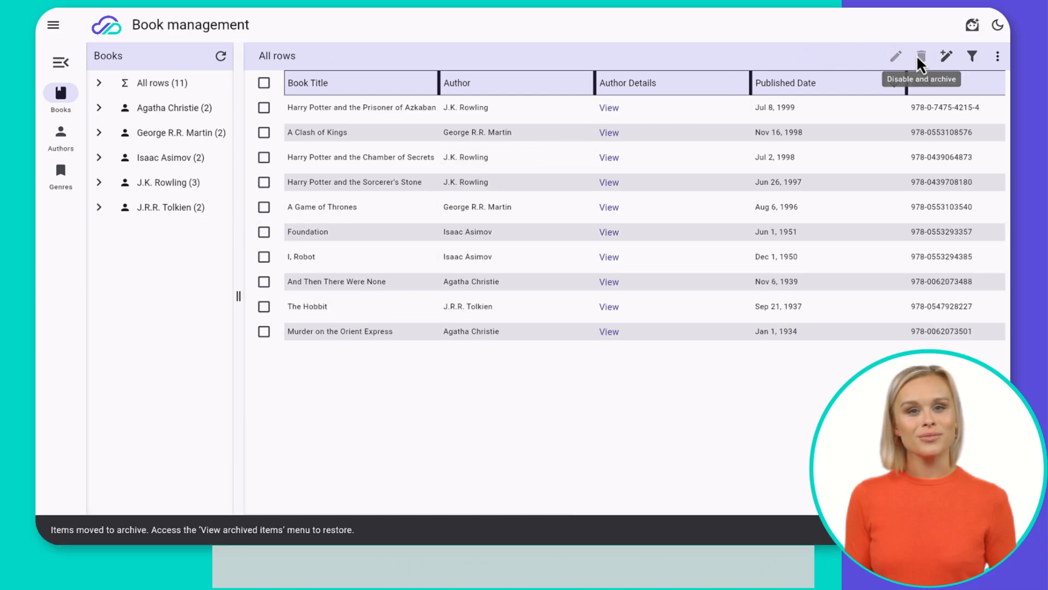
click(998, 56)
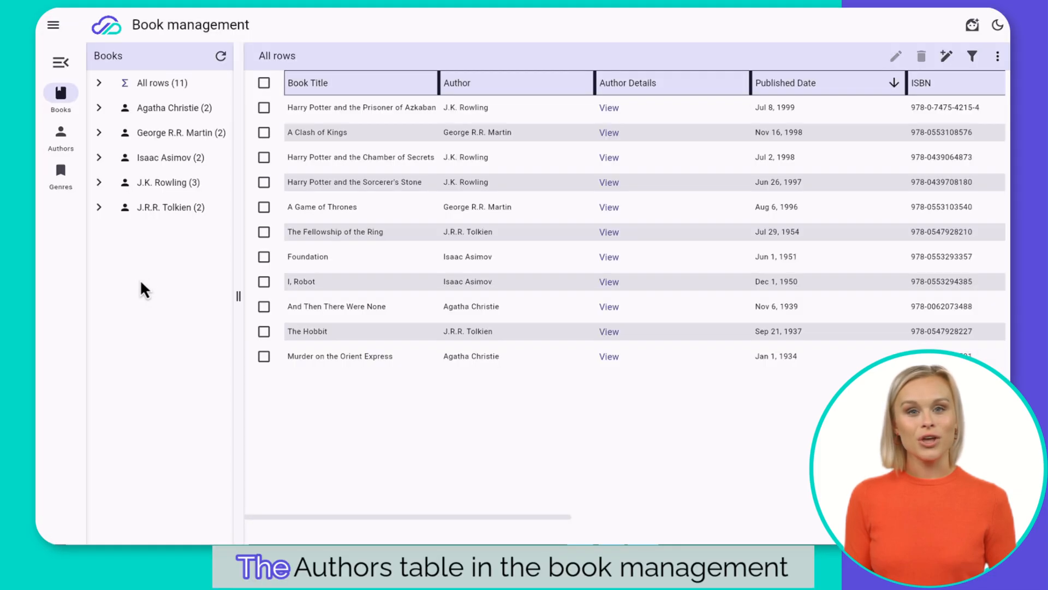
View the Authors table, then return to the copilot chat.
click(60, 137)
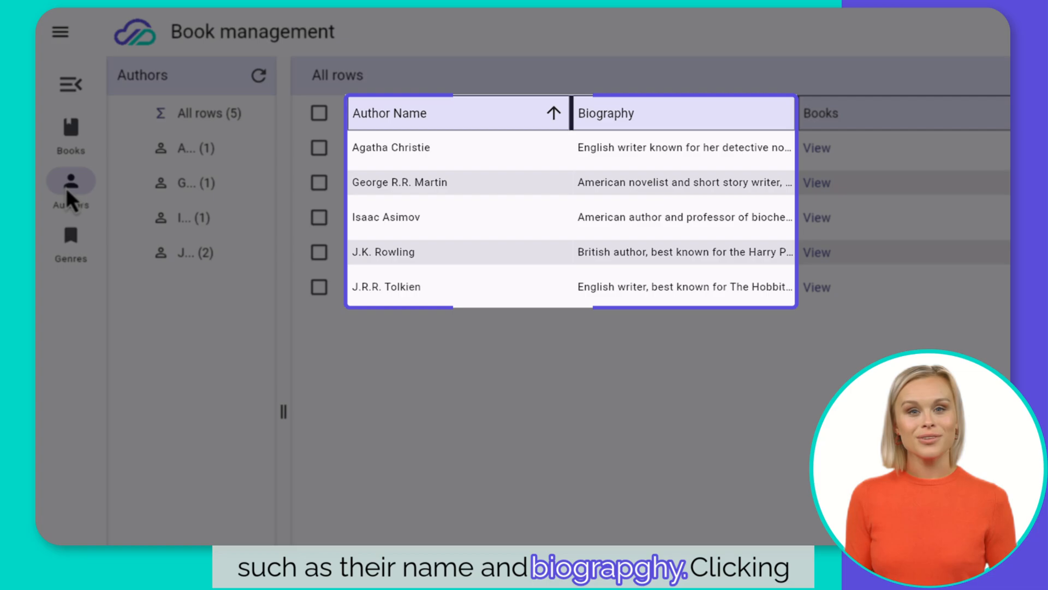
click(817, 287)
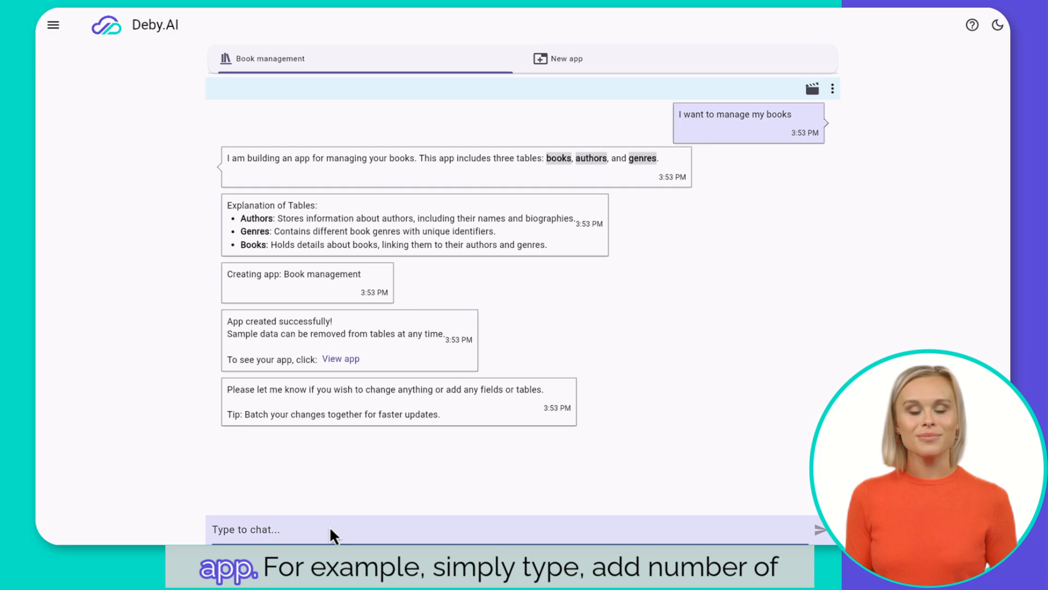
Send 'Add number of copies column' to the copilot.
text(Add number of copies column)
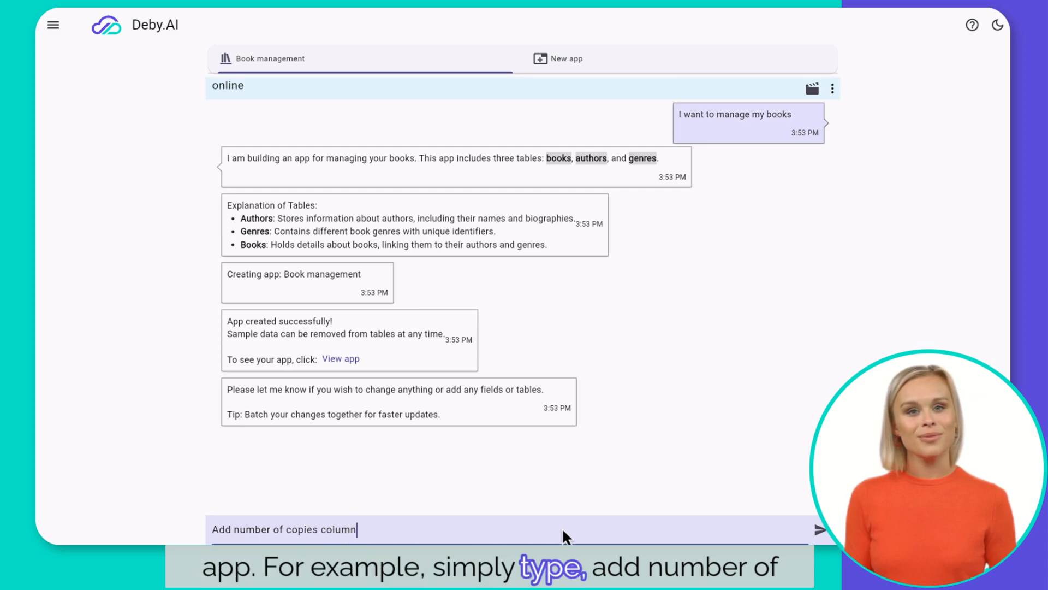
click(822, 529)
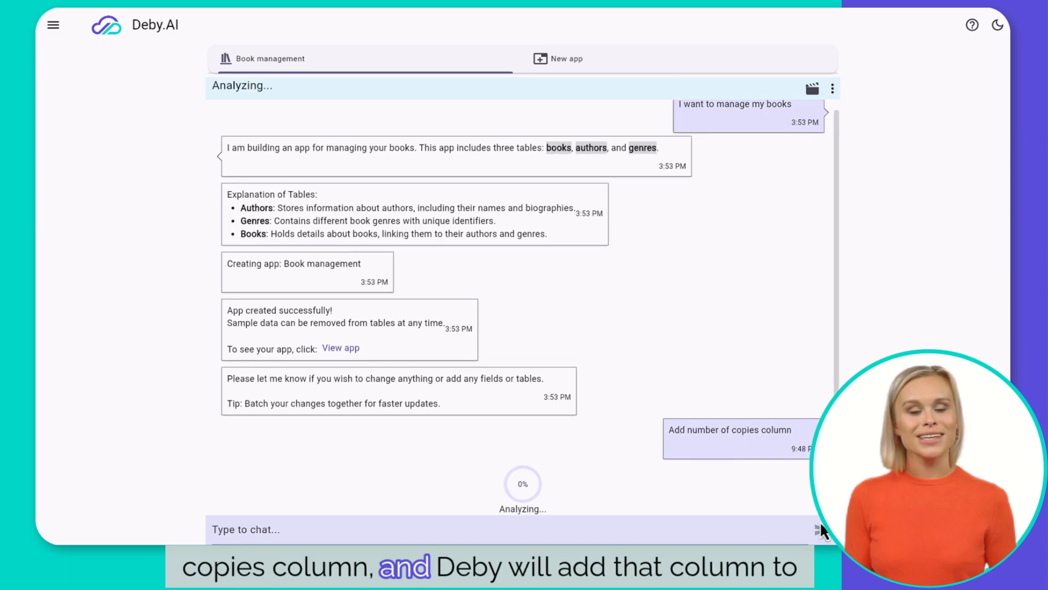